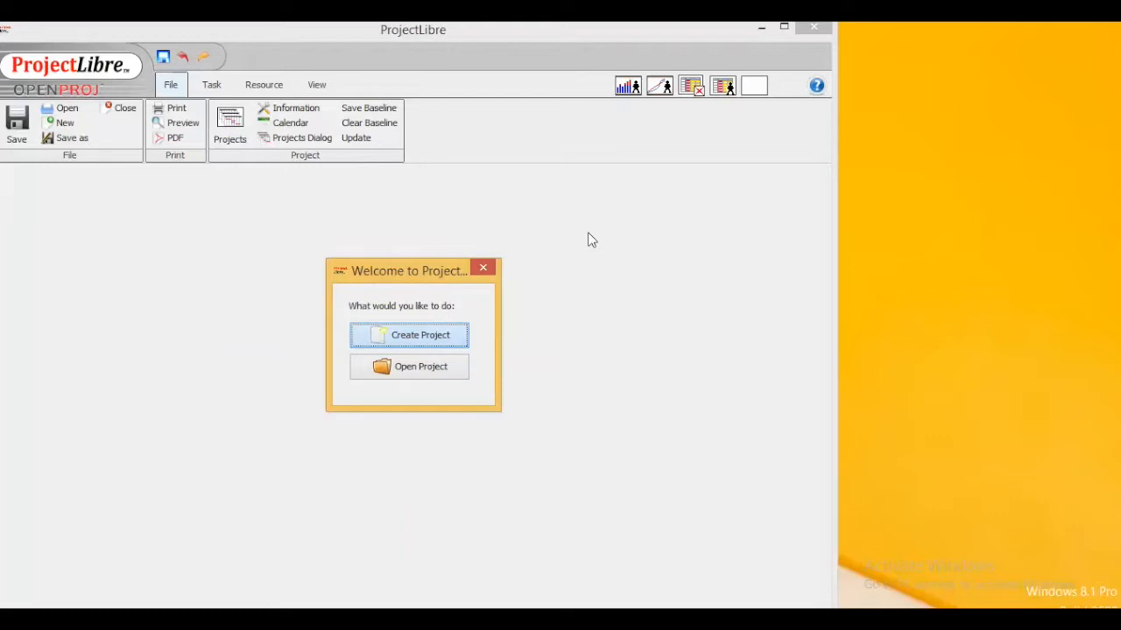
pyautogui.moveTo(56, 140)
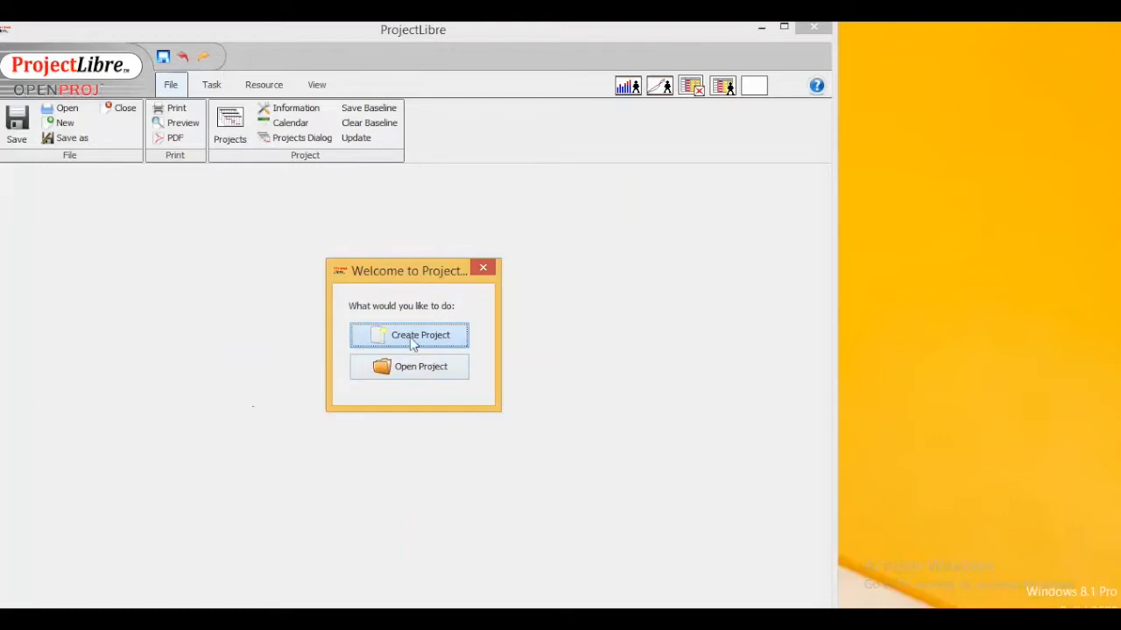
# - Create a new project named Web_Test with a manager and confirm the details
pyautogui.click(409, 337)
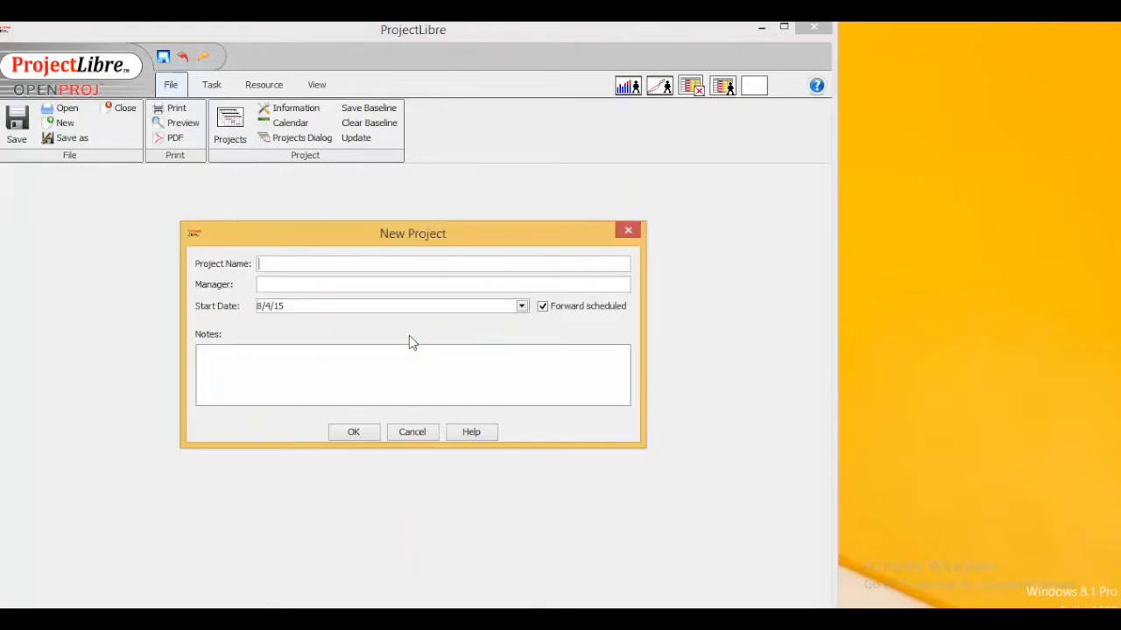
pyautogui.write('Web_Test')
pyautogui.click(443, 284)
pyautogui.write('J')
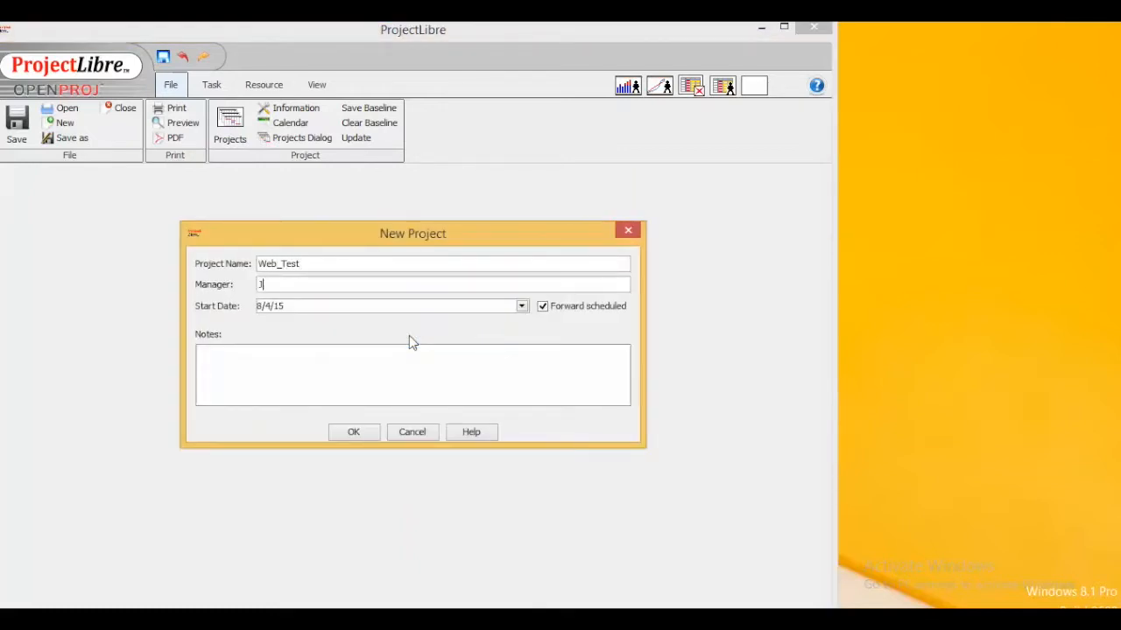
pyautogui.write('amy')
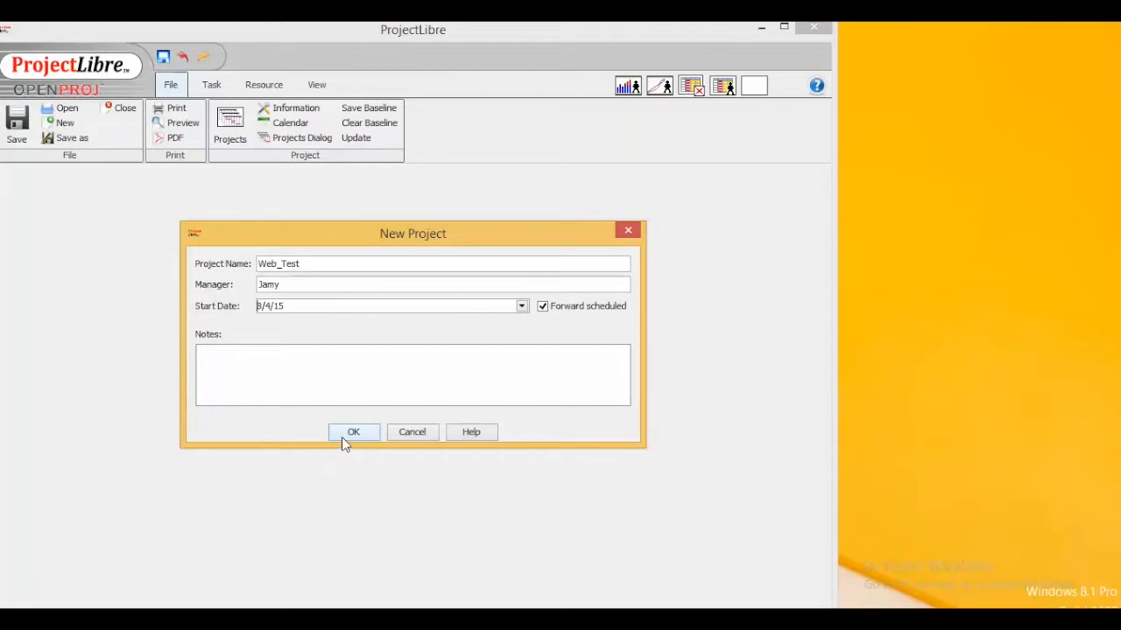
pyautogui.click(354, 431)
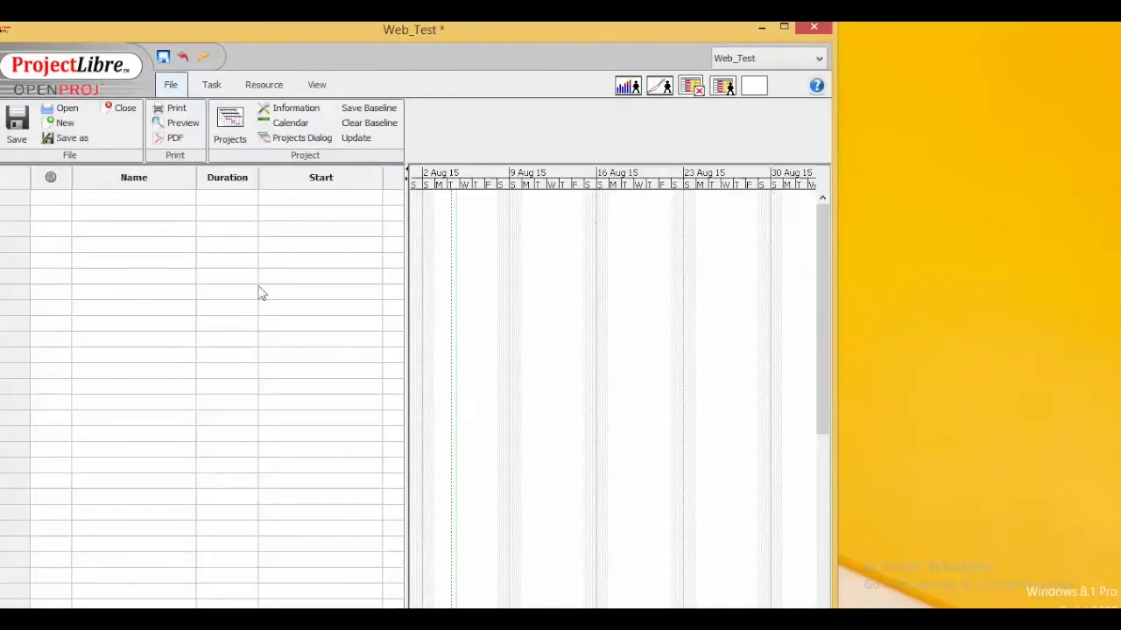
pyautogui.moveTo(324, 196)
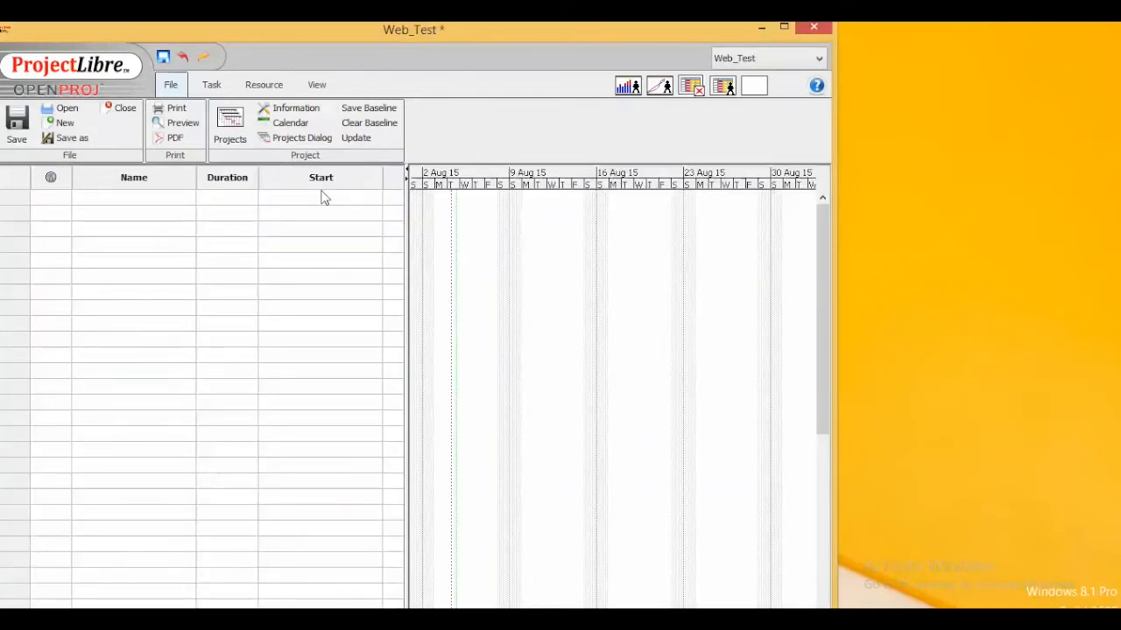
pyautogui.moveTo(154, 206)
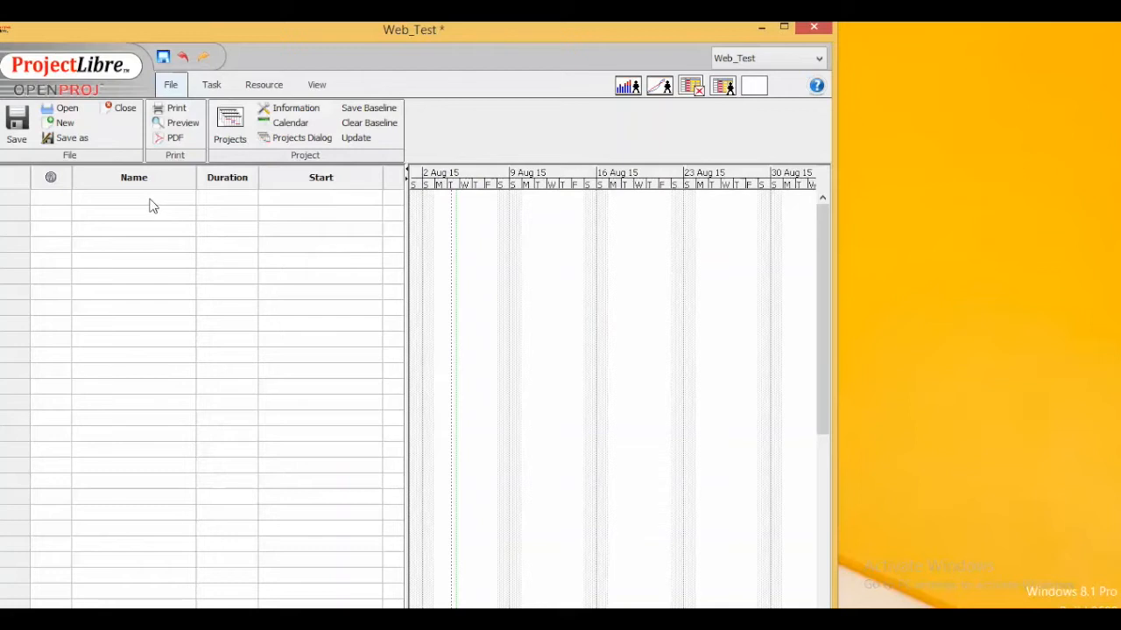
# - Name the first task Requirement Analysis and the second task Testing in the Gantt table
pyautogui.click(133, 196)
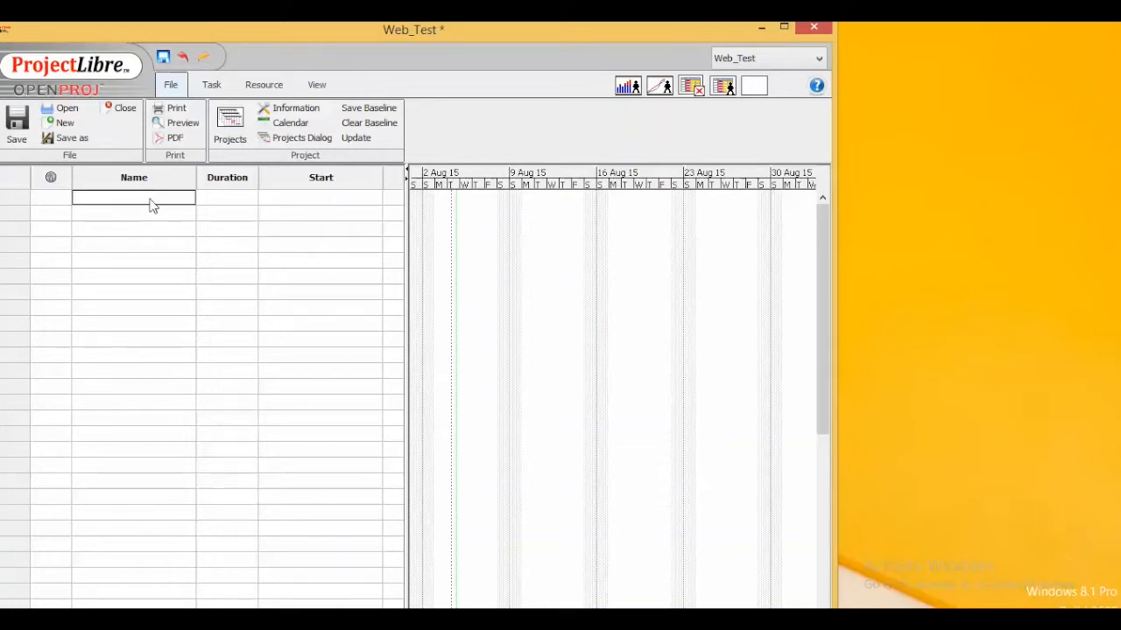
pyautogui.write('Require')
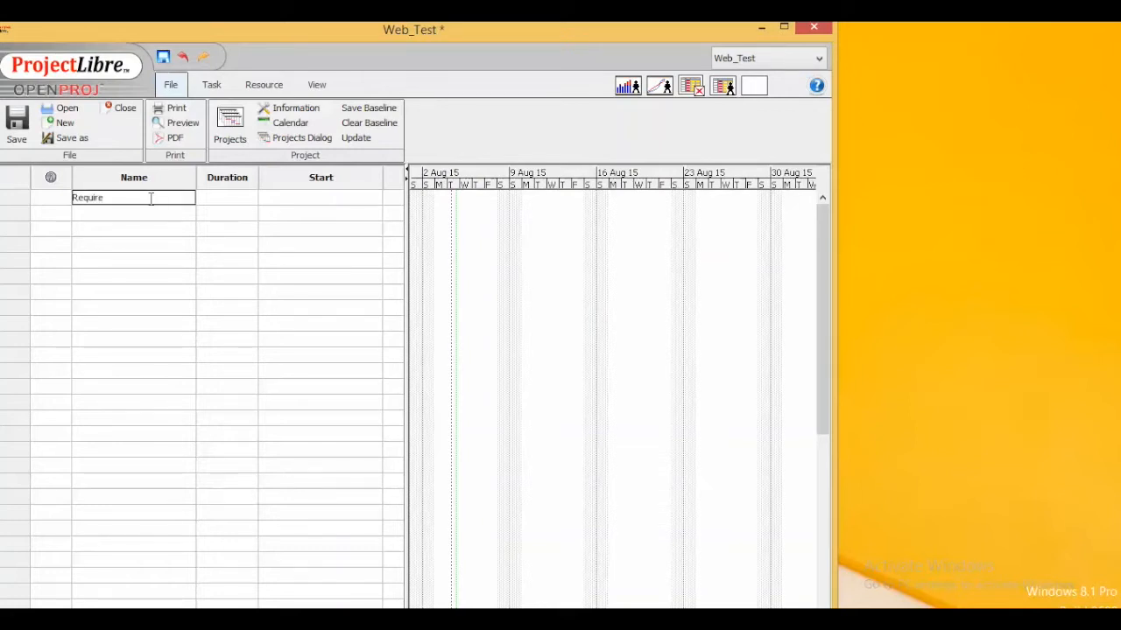
pyautogui.write('ment Analysis')
pyautogui.click(133, 213)
pyautogui.write('Testing')
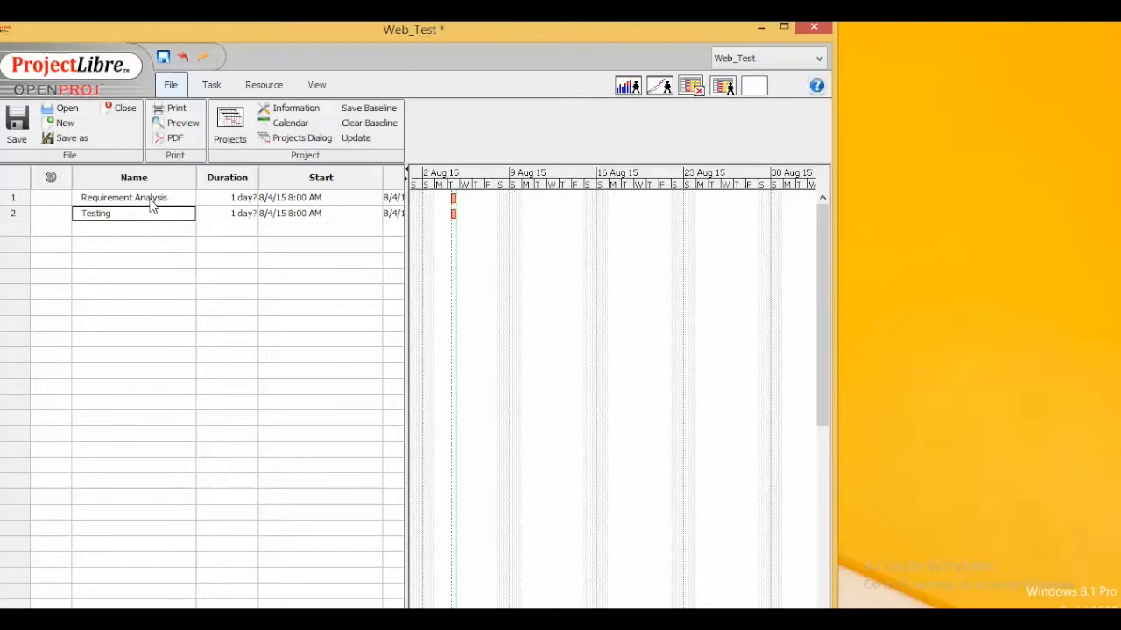
# - Give Requirement Analysis 3 days, Testing 6 days, and make task 1 Testing's predecessor
pyautogui.click(122, 197)
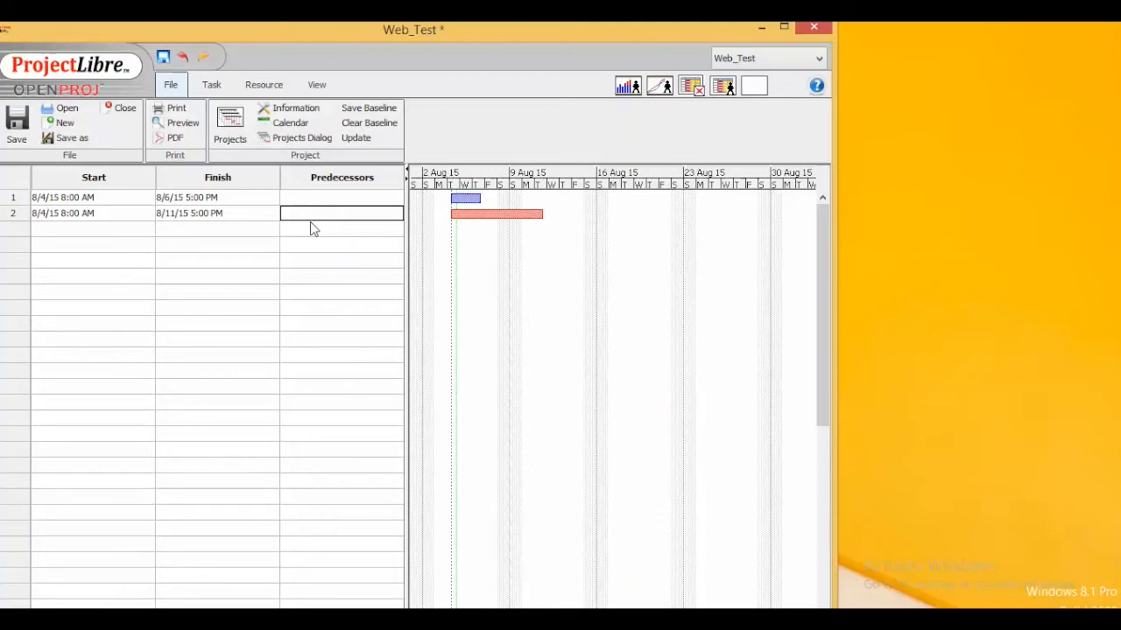
pyautogui.write('1')
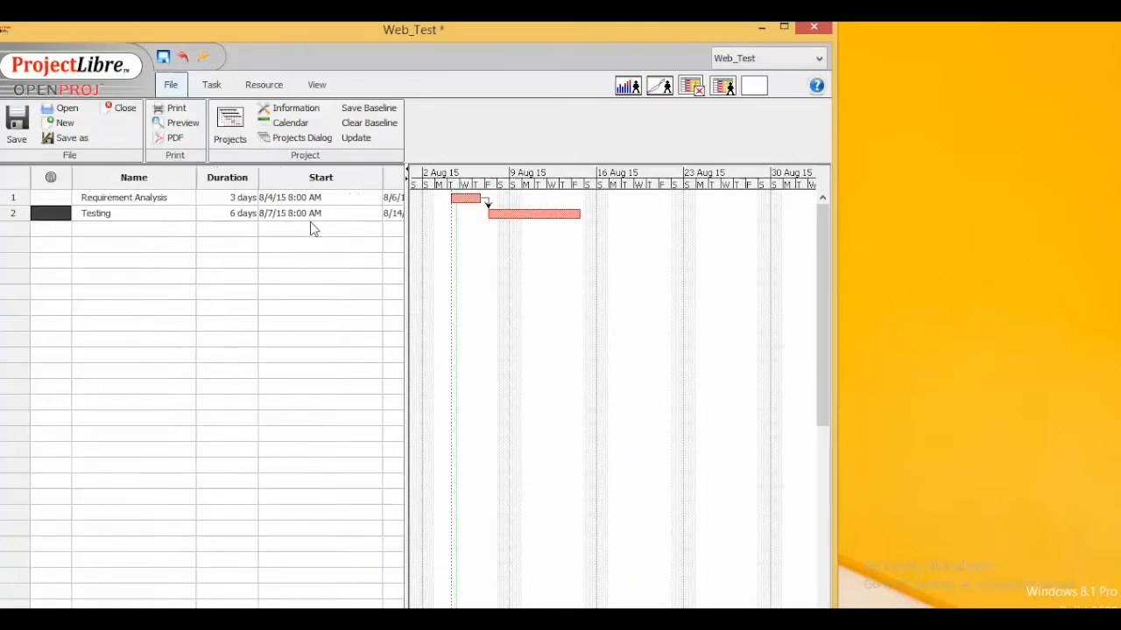
pyautogui.moveTo(126, 323)
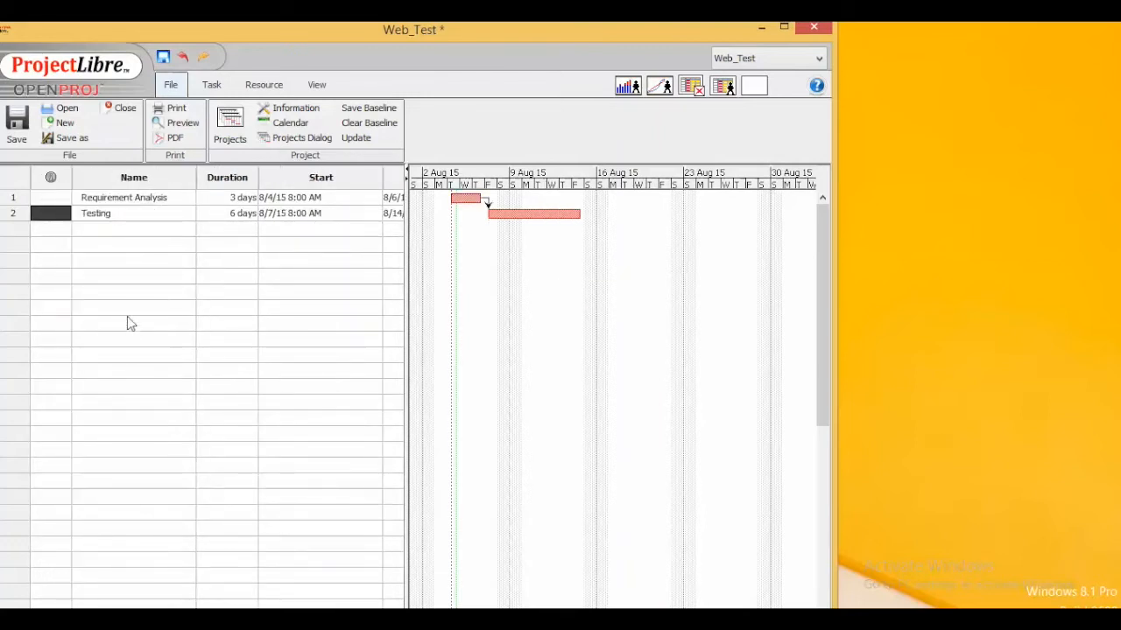
pyautogui.moveTo(191, 228)
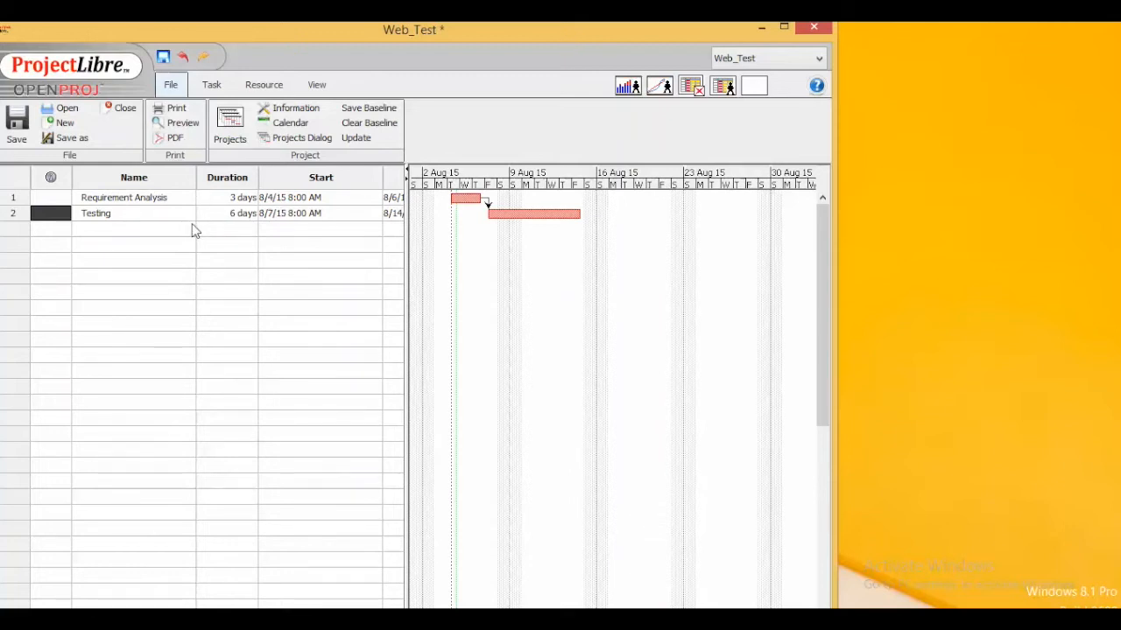
pyautogui.moveTo(464, 200)
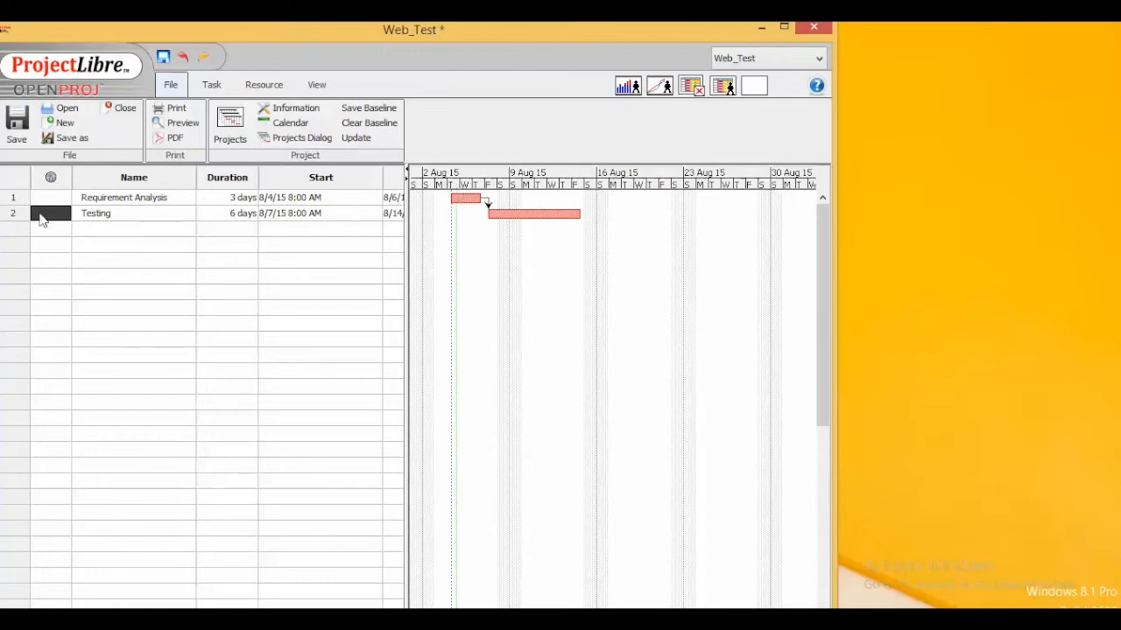
pyautogui.moveTo(102, 221)
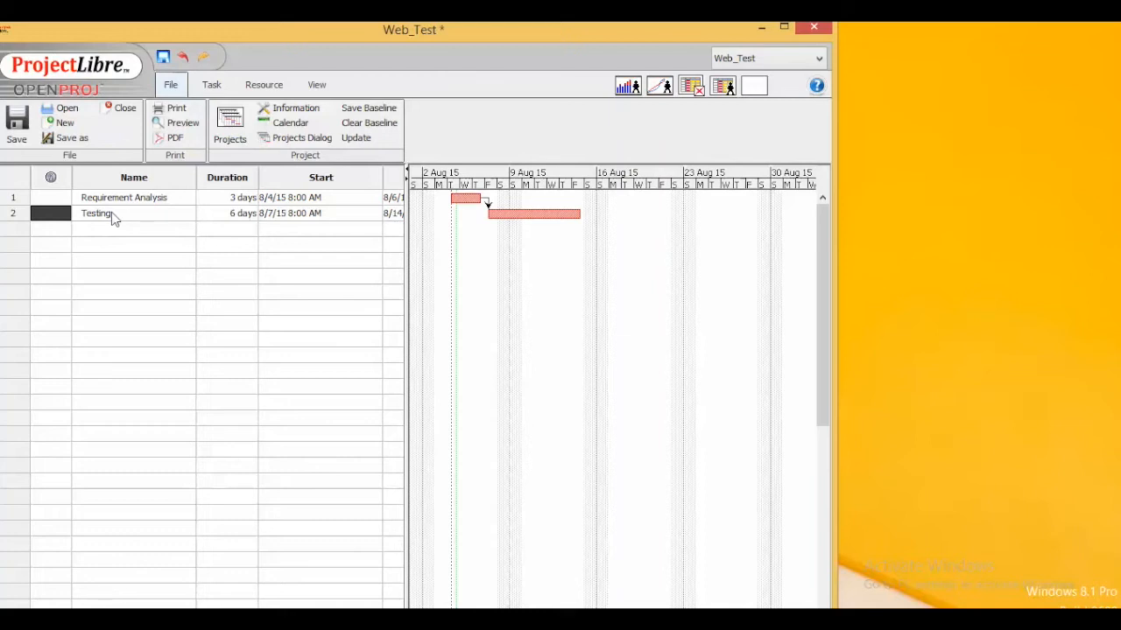
# - In Testing's task details, set duration 7 days and start date 8/10/15
pyautogui.doubleClick(97, 213)
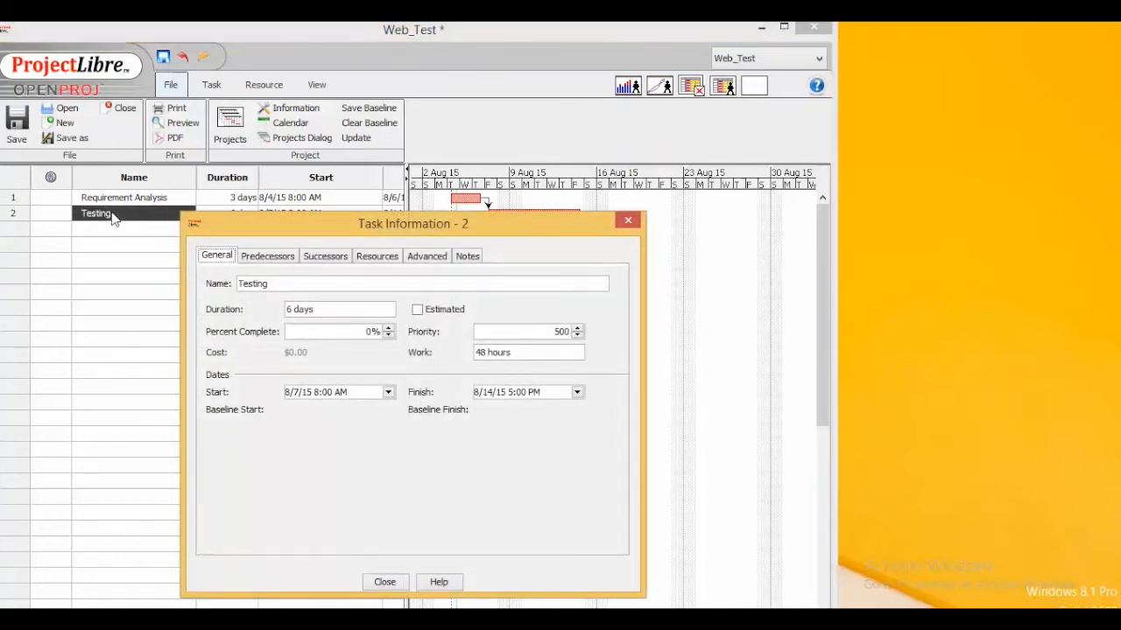
pyautogui.moveTo(413, 224); pyautogui.dragTo(389, 186)
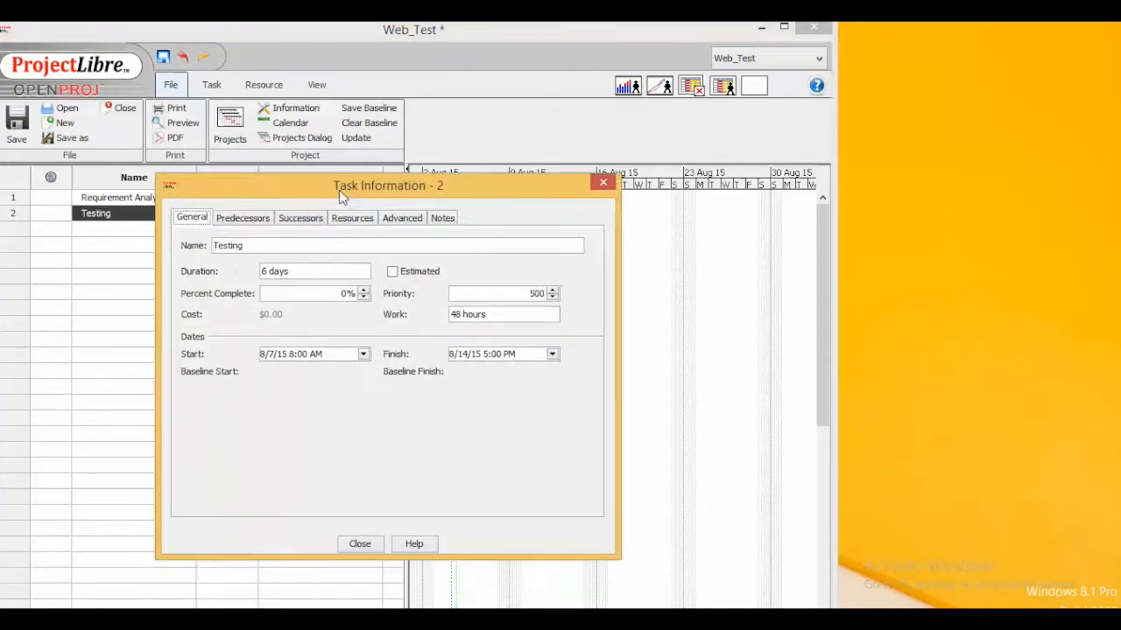
pyautogui.moveTo(258, 435)
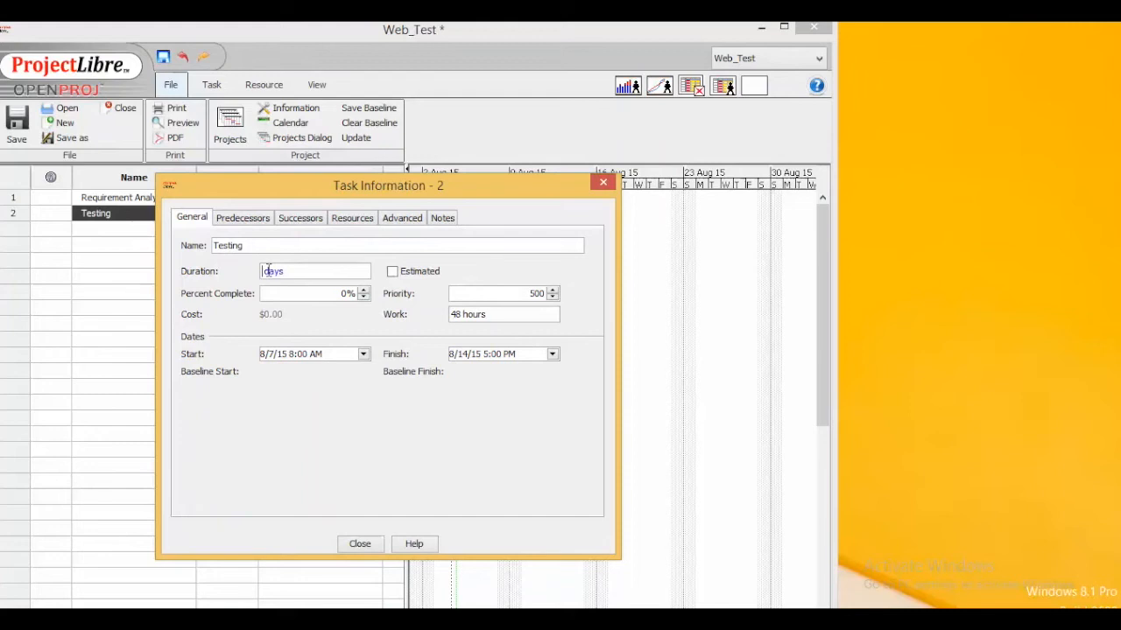
pyautogui.write('7 days')
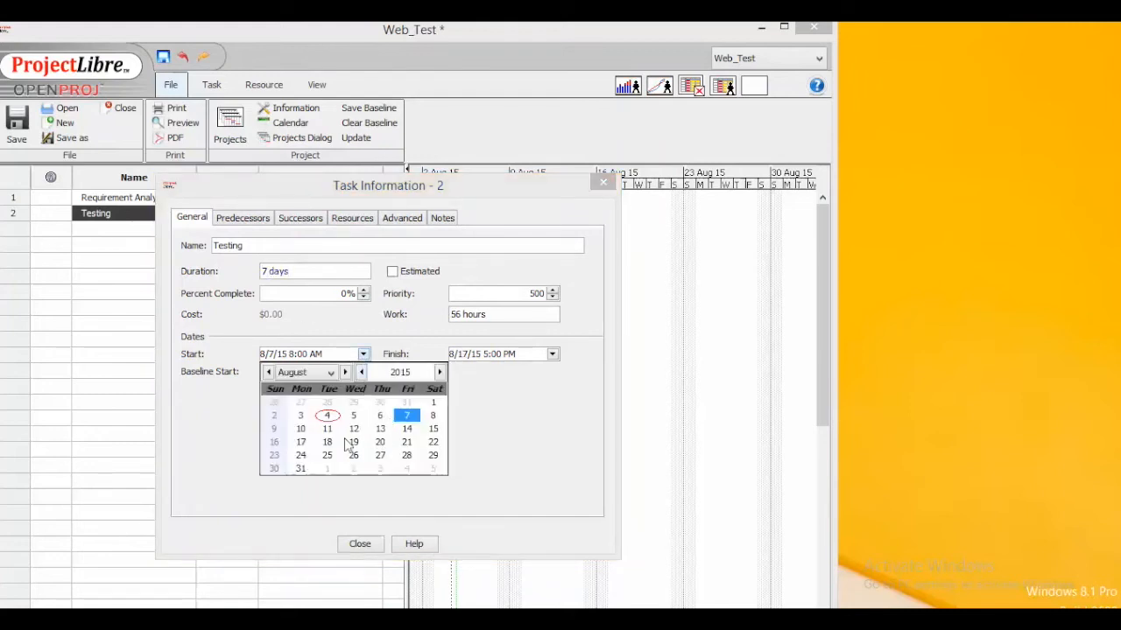
pyautogui.click(301, 442)
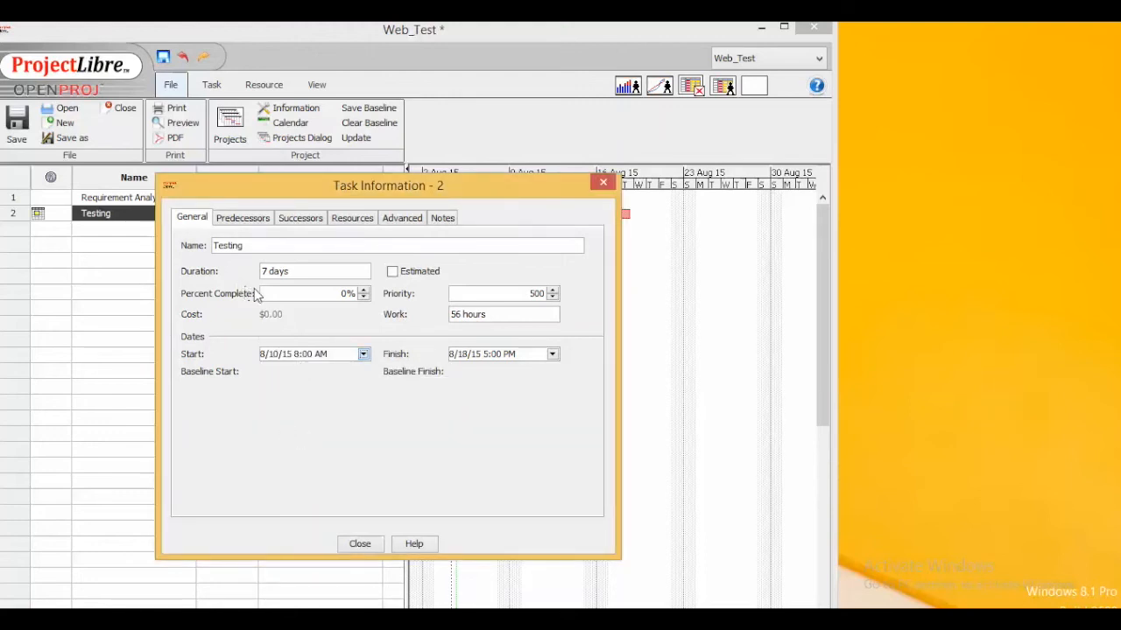
pyautogui.moveTo(380, 308)
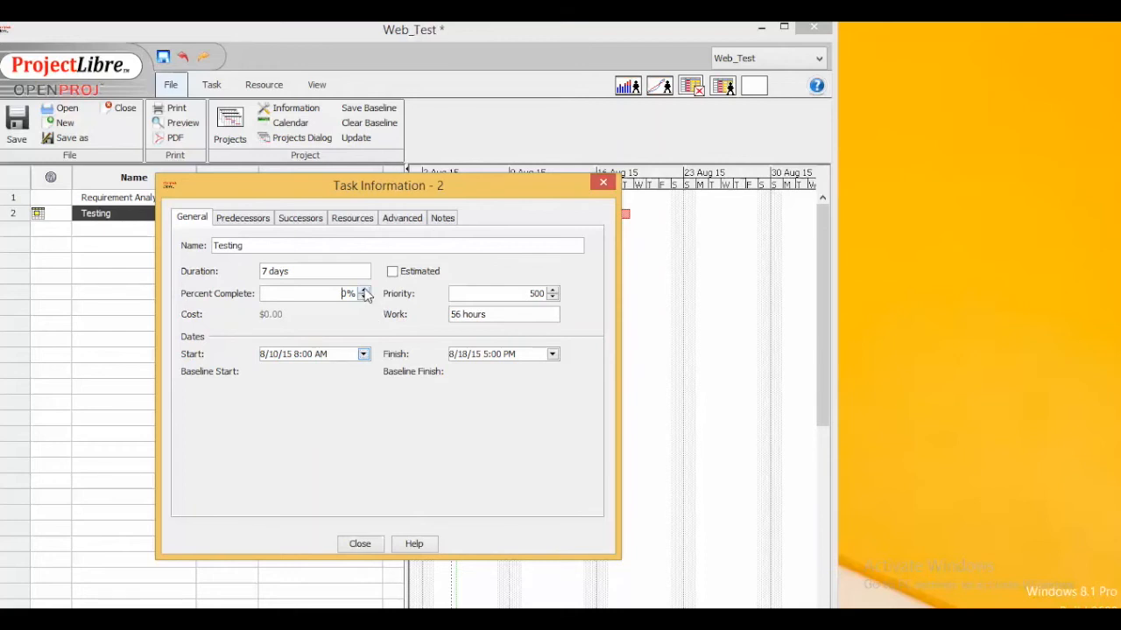
# - Mark Testing 100% complete and close the task details
pyautogui.click(366, 290)
pyautogui.write('80')
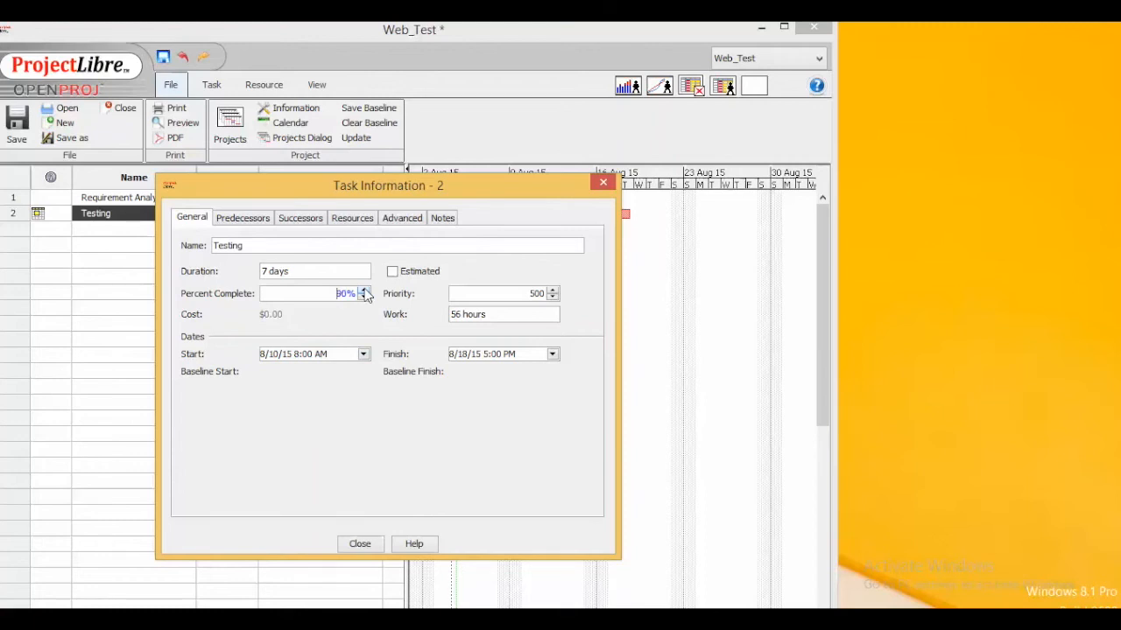
pyautogui.click(364, 290)
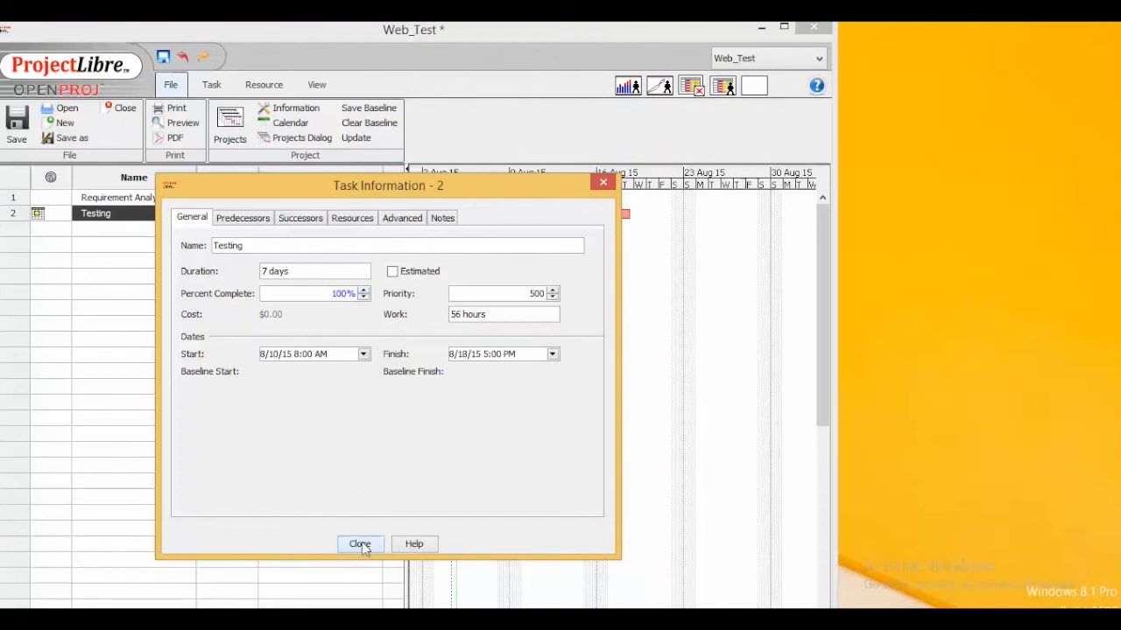
pyautogui.click(359, 543)
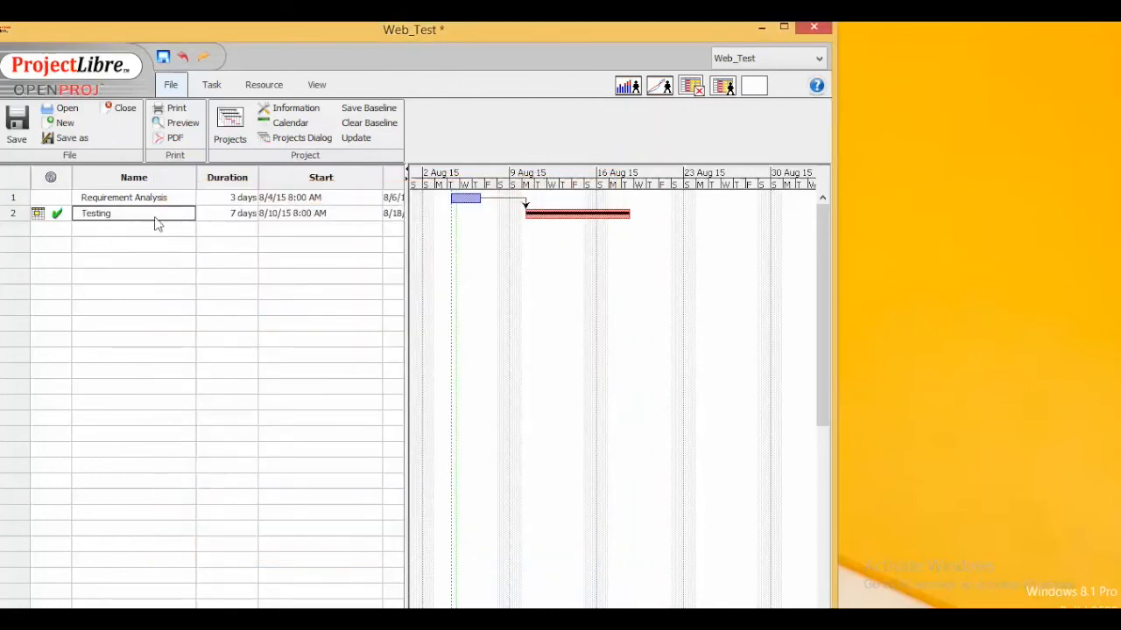
pyautogui.moveTo(235, 220)
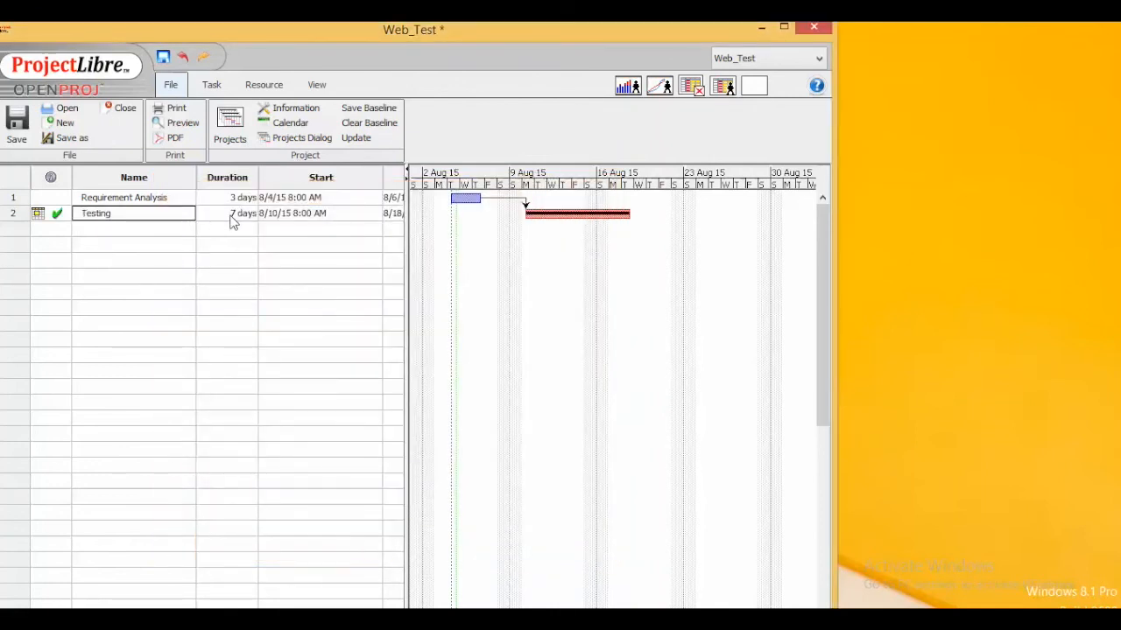
pyautogui.moveTo(56, 214)
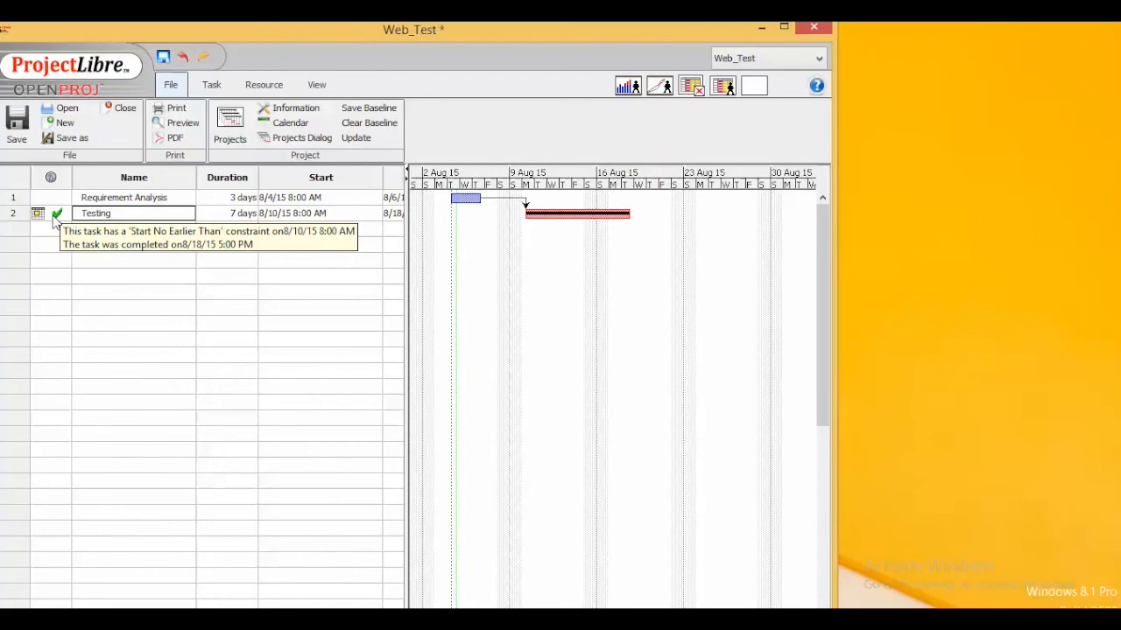
pyautogui.moveTo(56, 219)
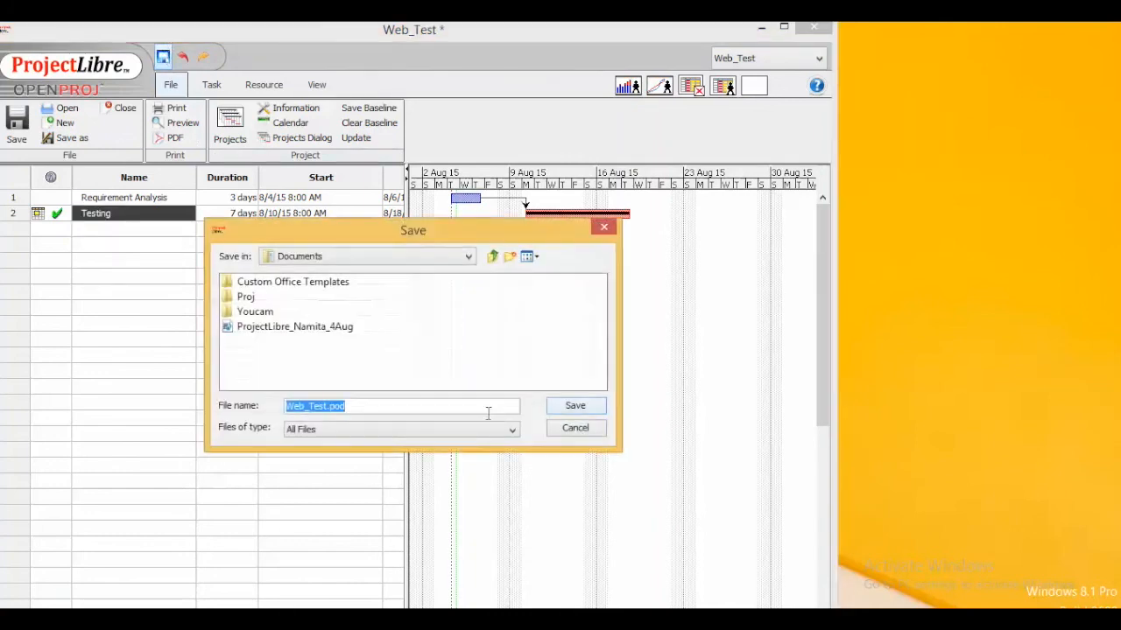
# - Save the project as Web_Test.pod in Documents
pyautogui.click(400, 406)
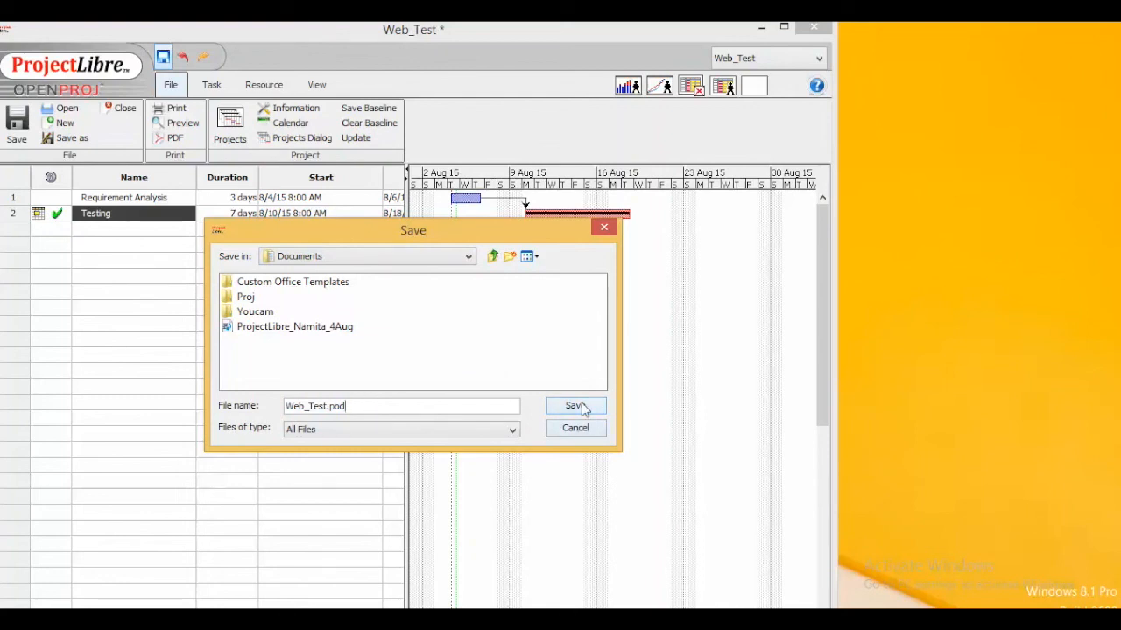
pyautogui.click(574, 406)
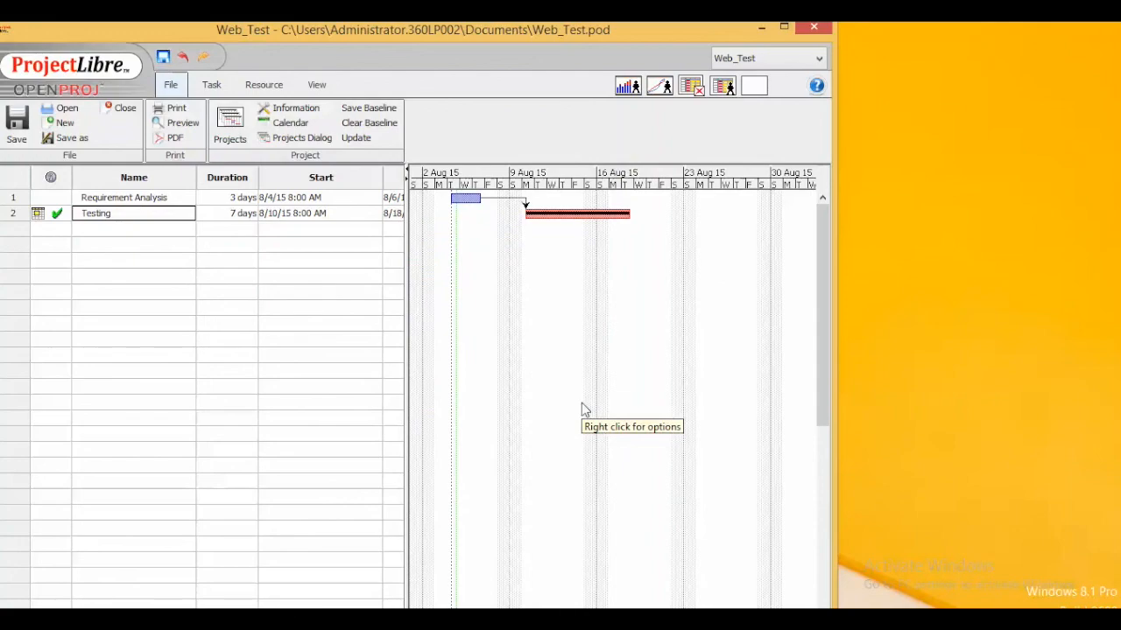
pyautogui.moveTo(585, 409)
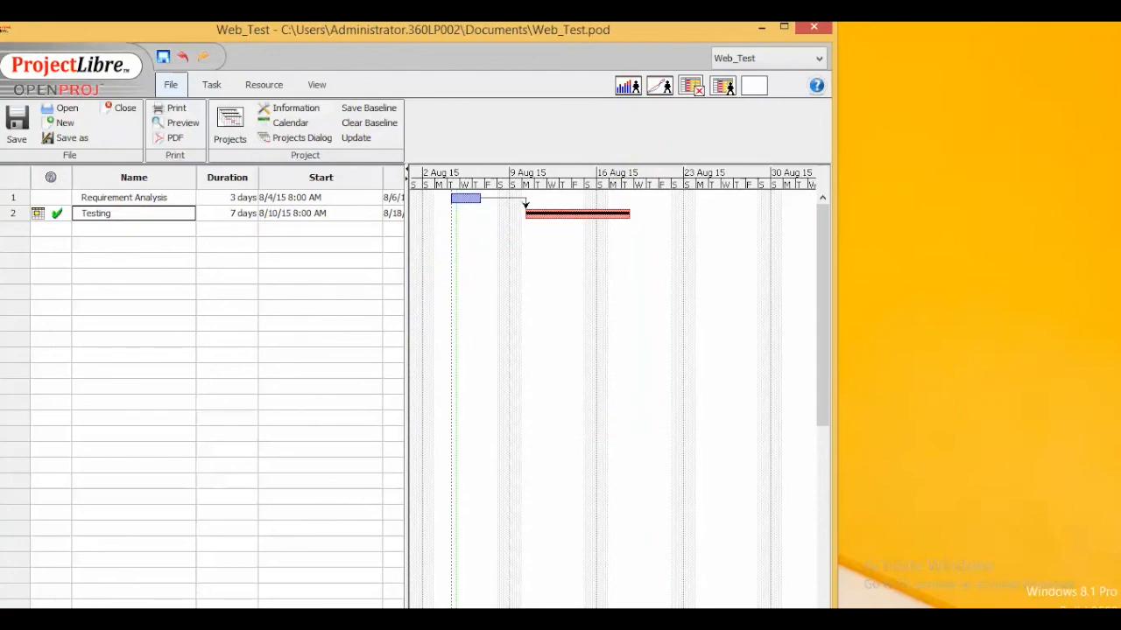